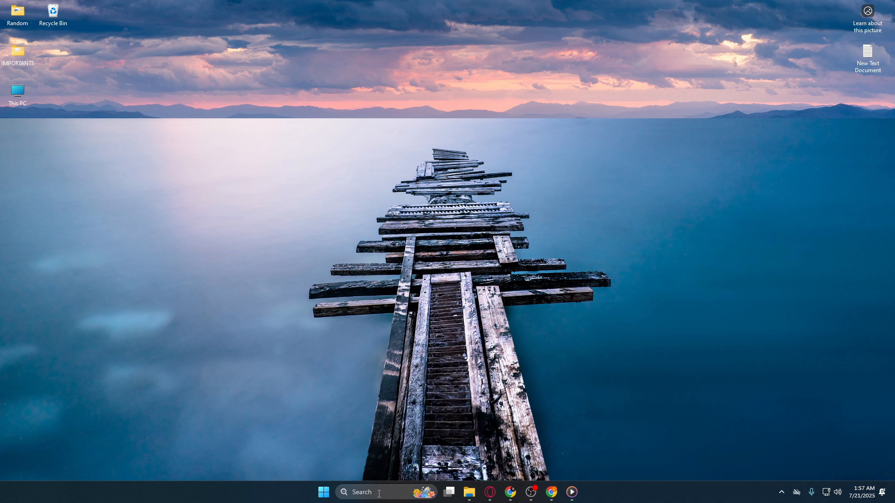
pyautogui.moveTo(376, 493)
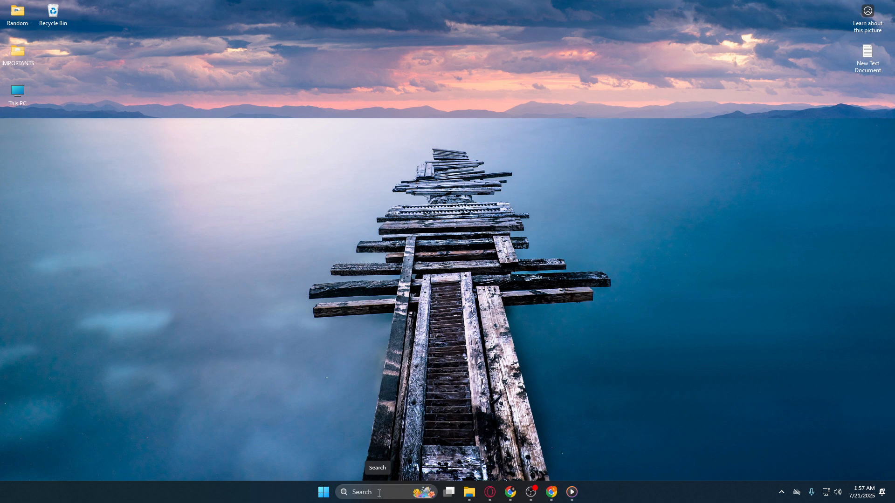
# - Search Windows for 'services' to find the Services app
pyautogui.write('s')
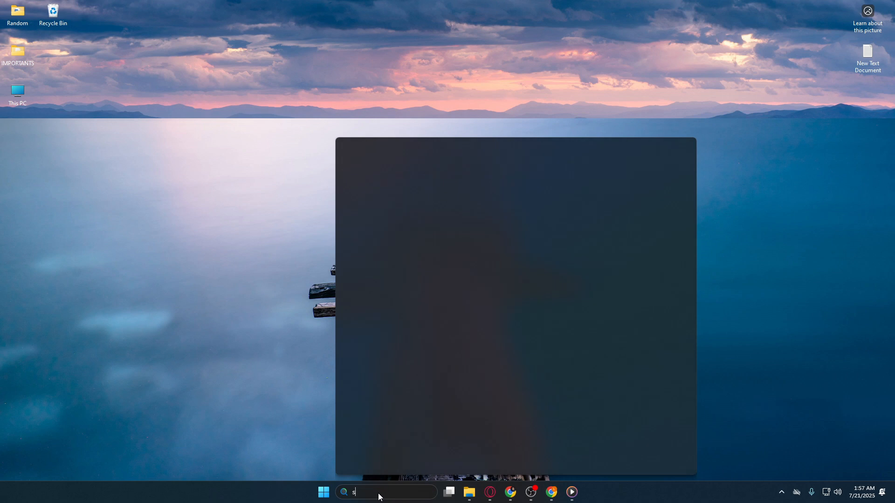
pyautogui.write('ervices')
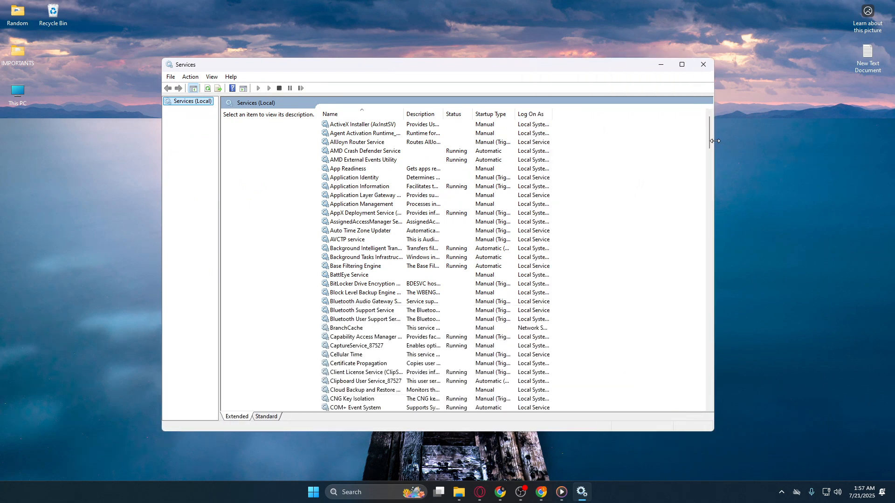
# - Locate and select the Windows Update service in the services list
pyautogui.scroll(-3)
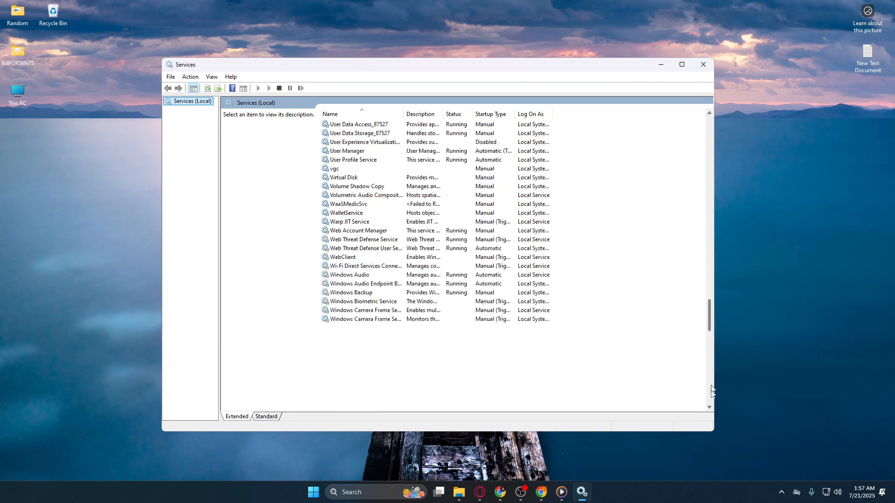
pyautogui.scroll(-3)
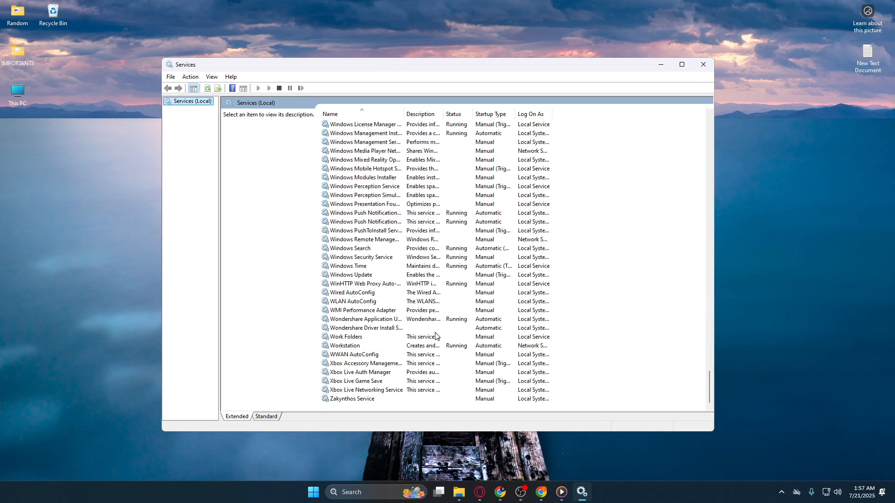
pyautogui.click(351, 274)
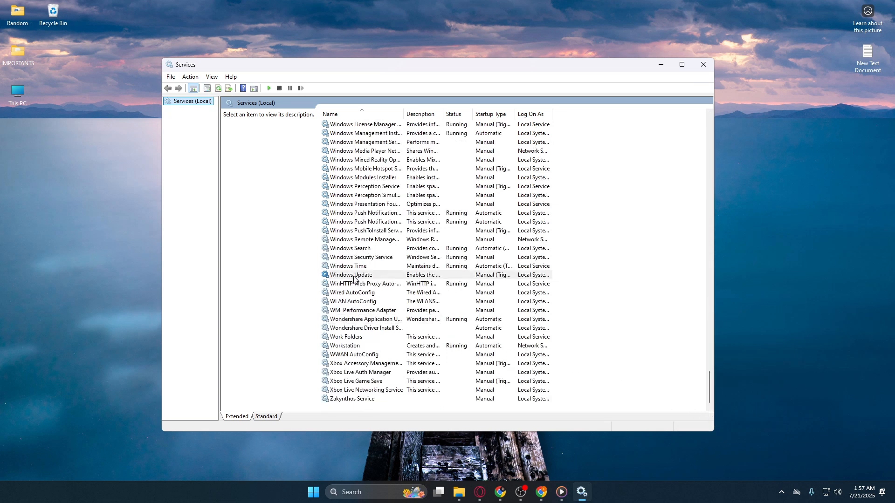
pyautogui.click(349, 274)
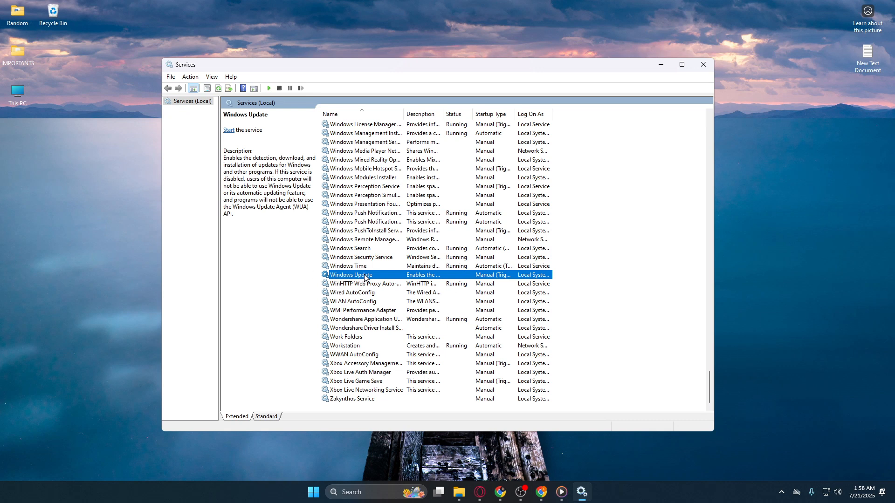
# - Set Windows Update's startup type to Disabled in its properties and apply it
pyautogui.doubleClick(350, 274)
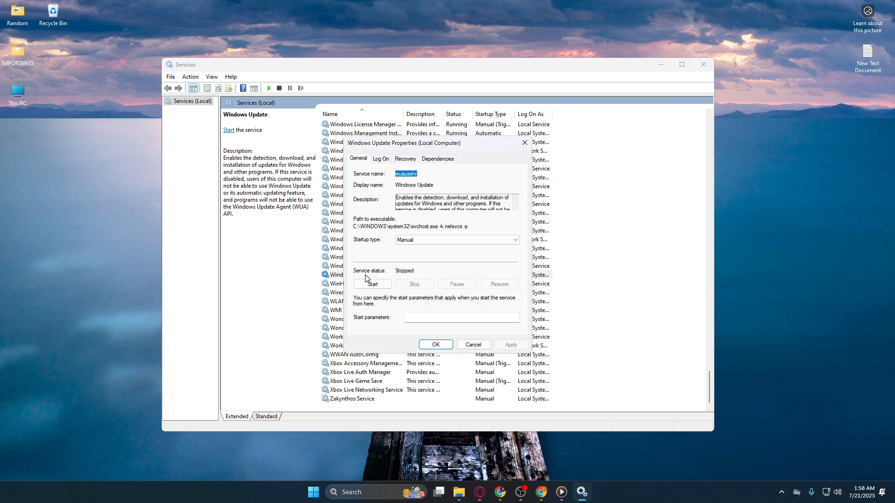
pyautogui.moveTo(406, 255)
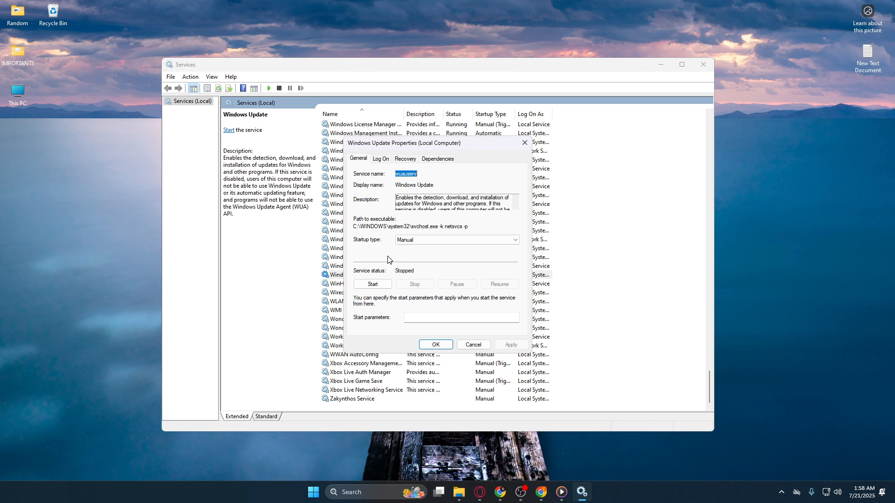
pyautogui.moveTo(409, 251)
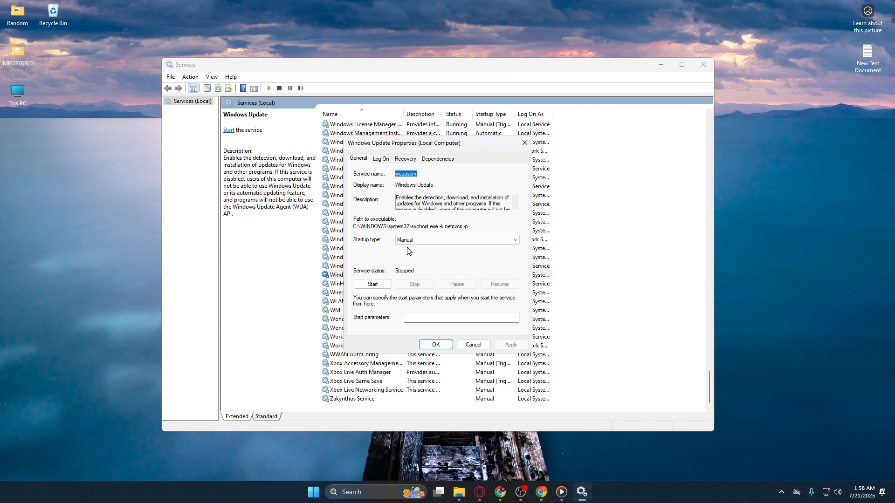
pyautogui.moveTo(465, 222)
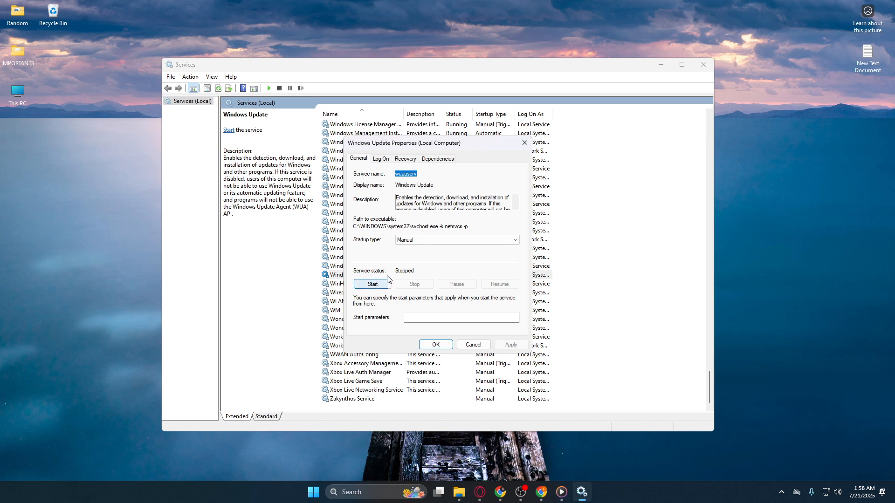
pyautogui.moveTo(375, 247)
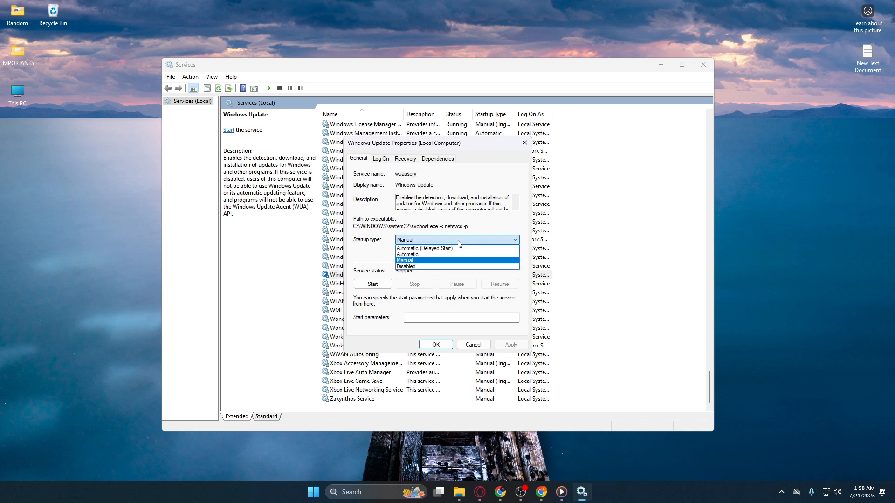
pyautogui.click(406, 267)
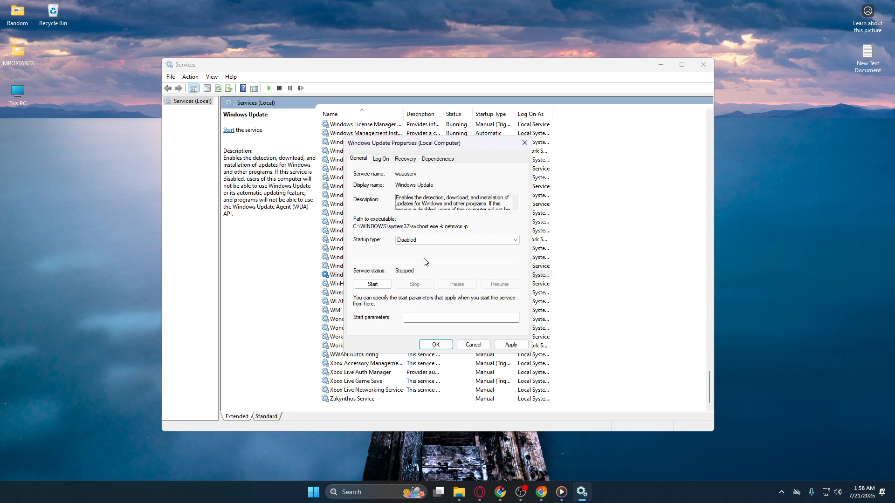
pyautogui.moveTo(414, 253)
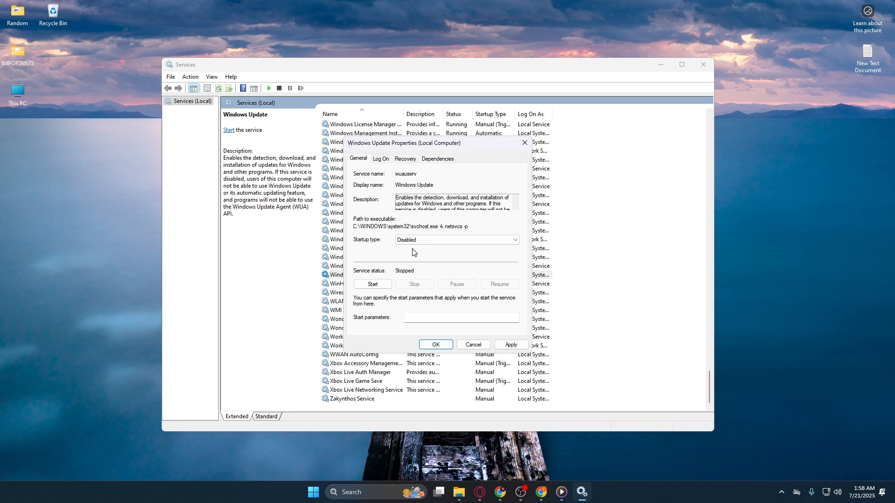
pyautogui.moveTo(416, 250)
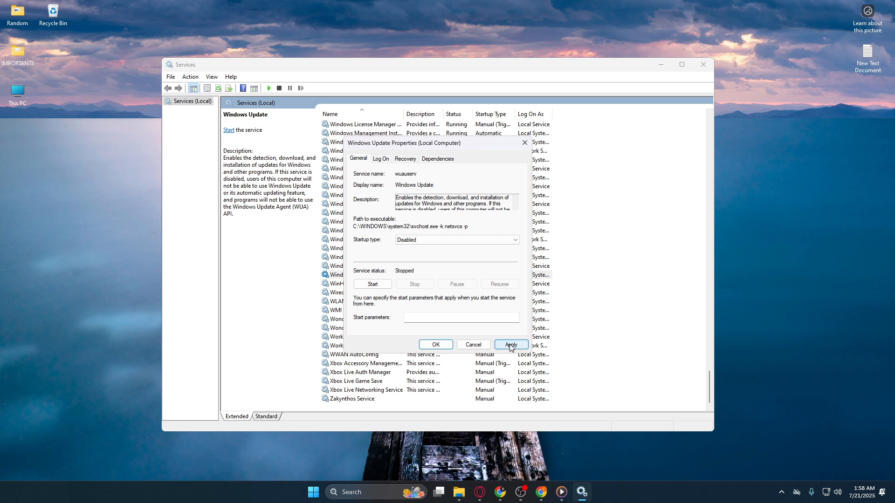
pyautogui.click(510, 345)
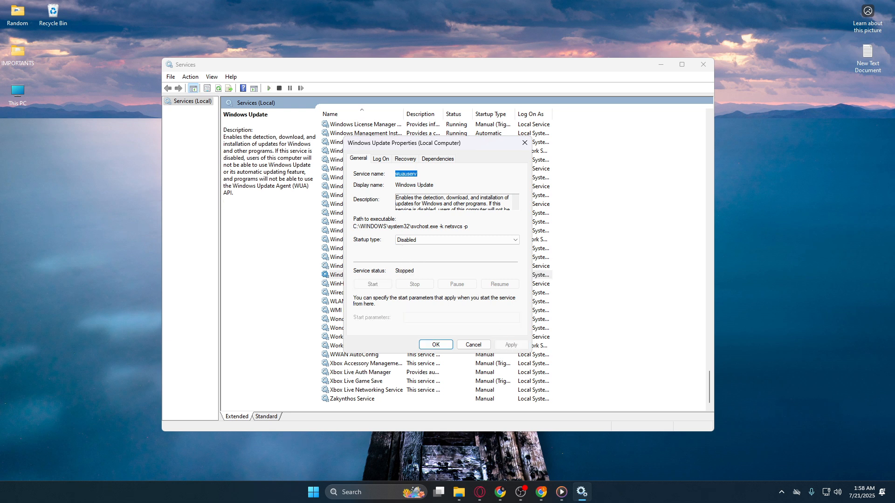
# - Set Windows Update's first-failure recovery to Take No Action and confirm with OK
pyautogui.click(405, 159)
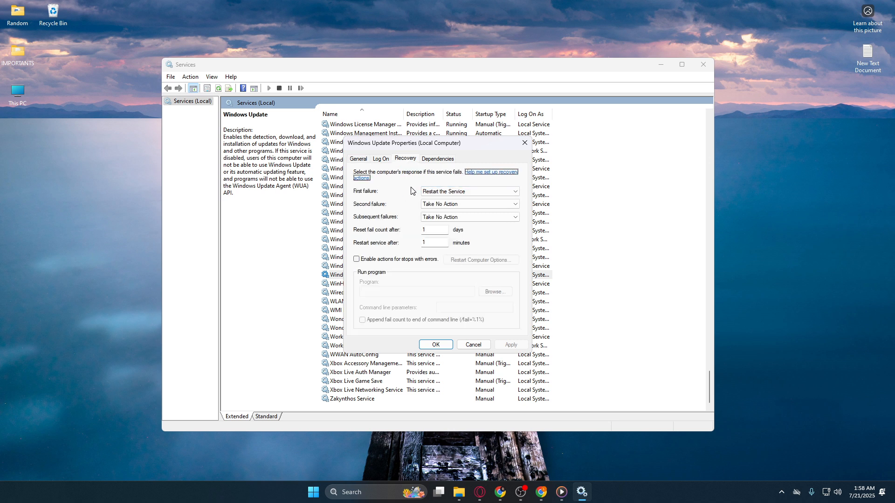
pyautogui.moveTo(403, 187)
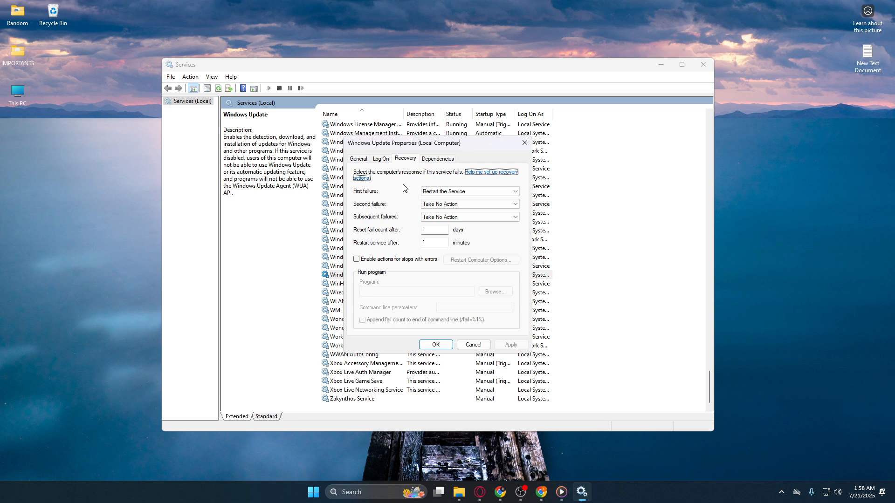
pyautogui.moveTo(372, 182)
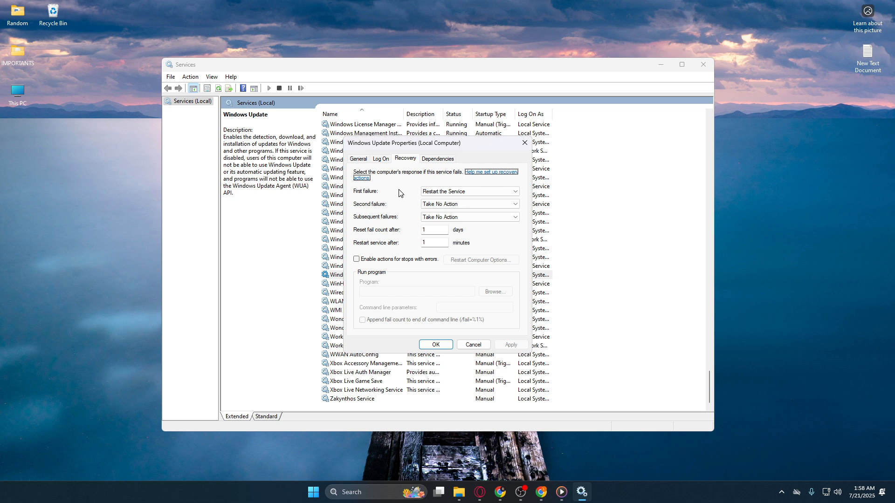
pyautogui.moveTo(426, 187)
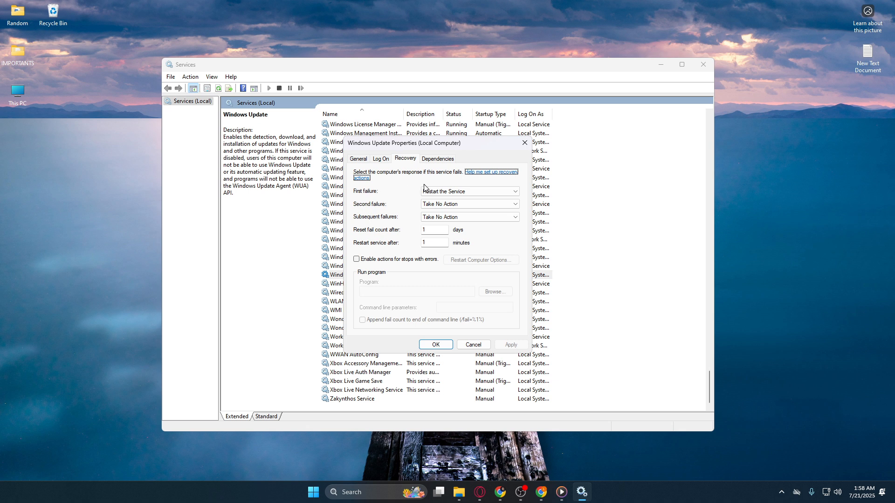
pyautogui.click(468, 191)
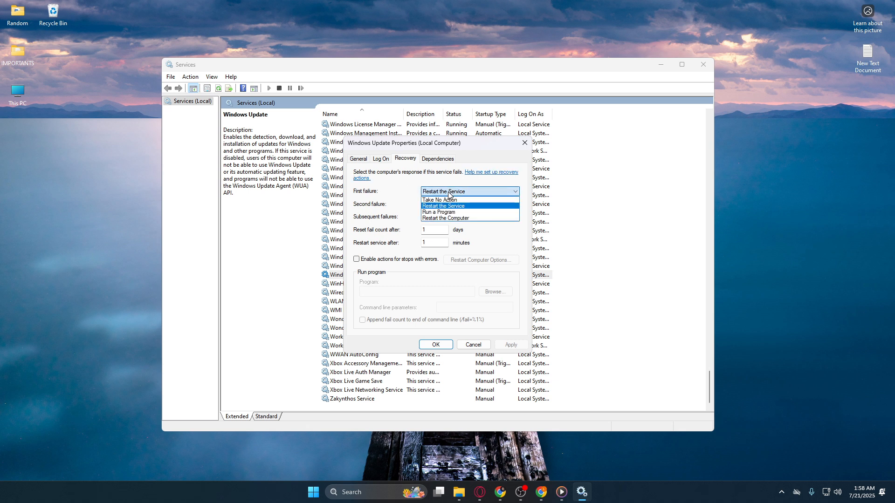
pyautogui.click(439, 199)
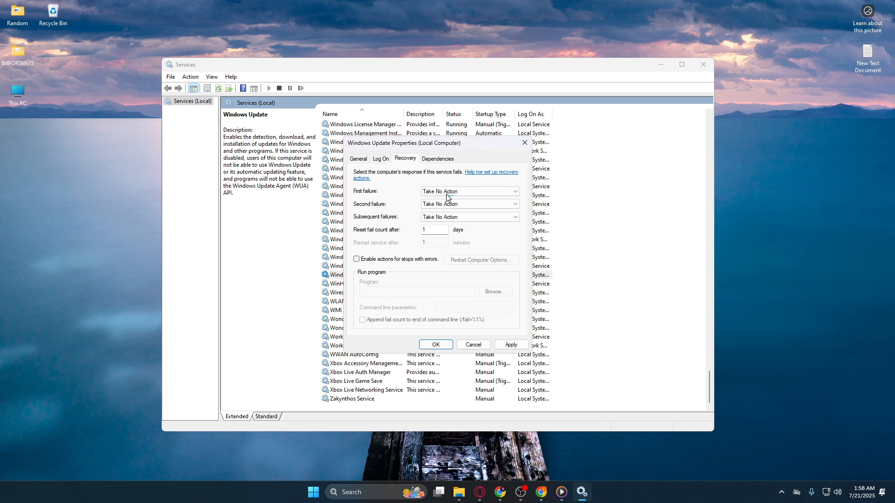
pyautogui.moveTo(441, 201)
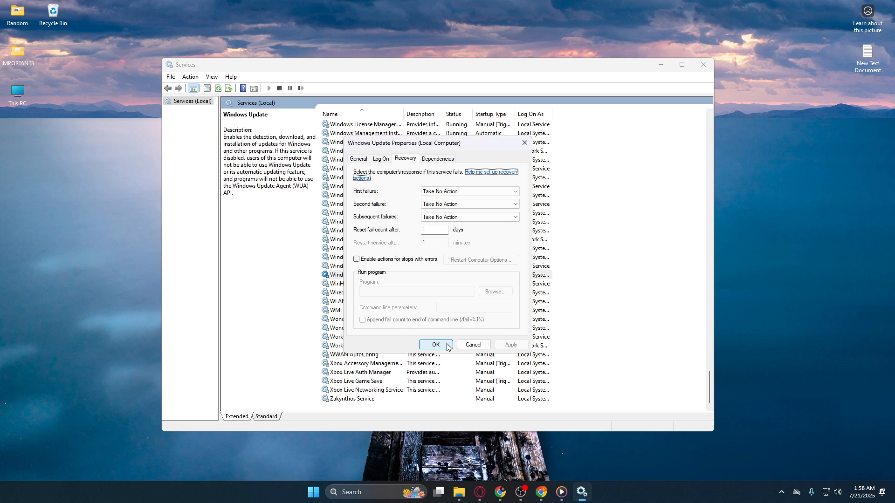
pyautogui.click(435, 345)
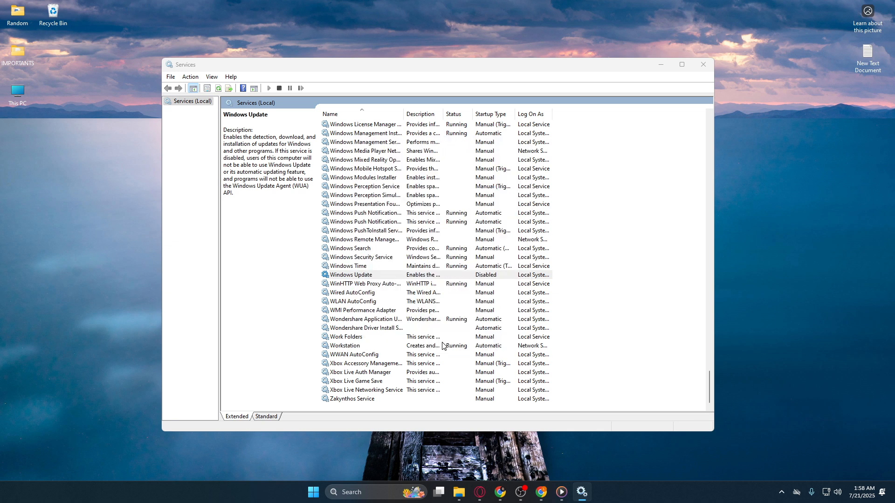
pyautogui.click(351, 274)
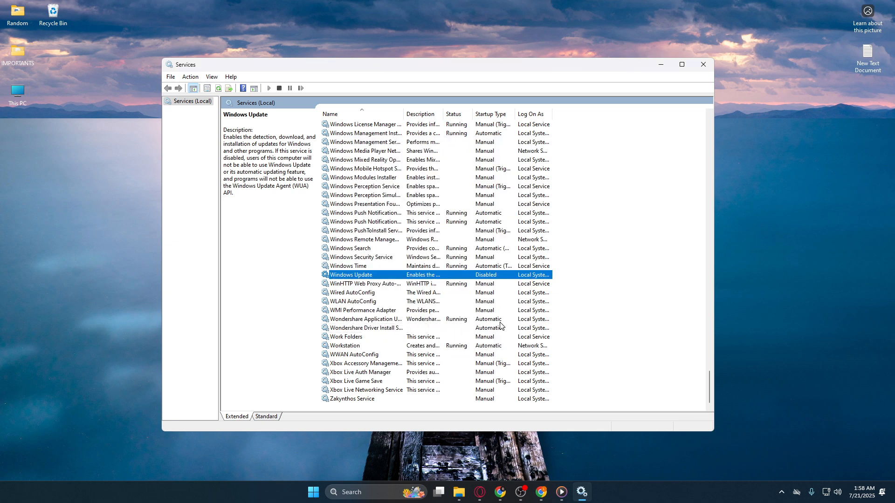